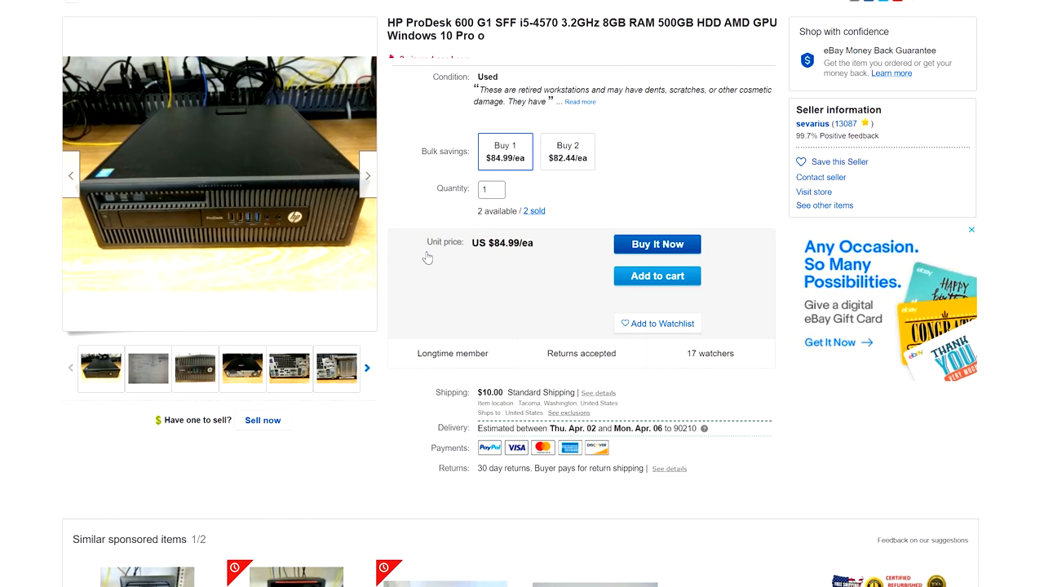
- View another HP ProDesk 600 G1 photo, then scroll down the hp 600 sff results
left_click(242, 367)
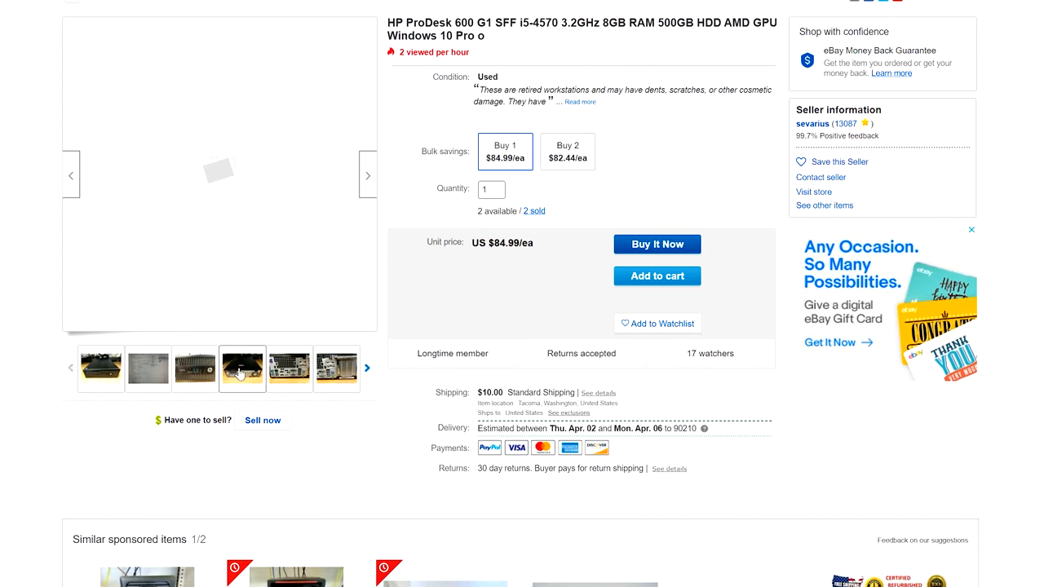
scroll("down", 3)
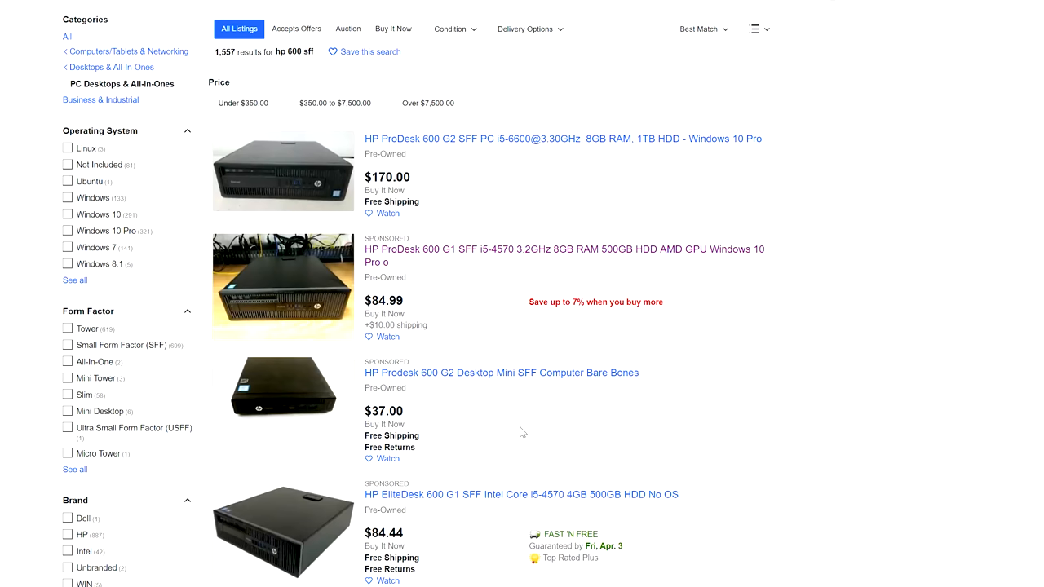
scroll("down", 3)
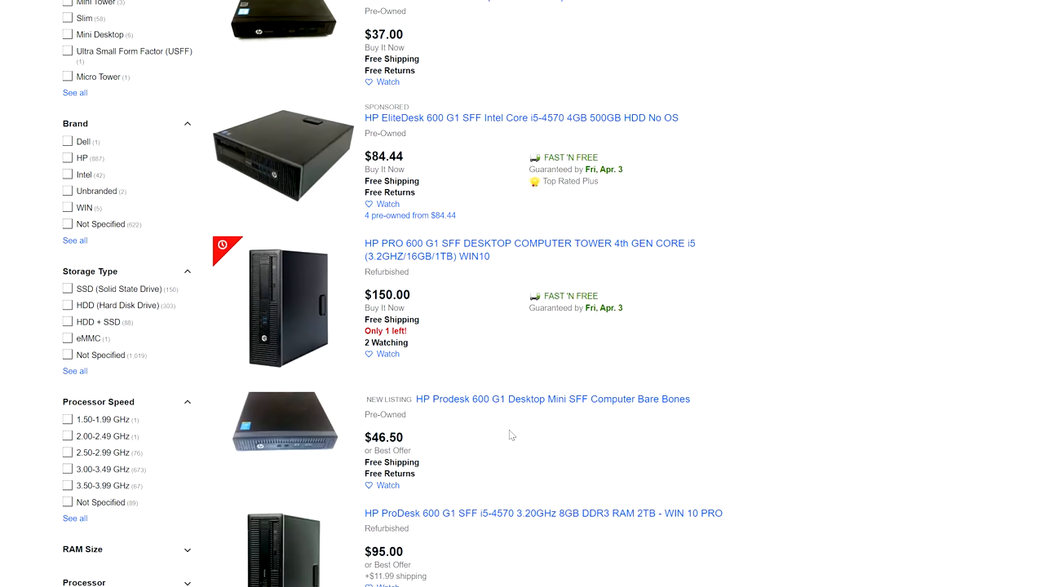
scroll("down", 3)
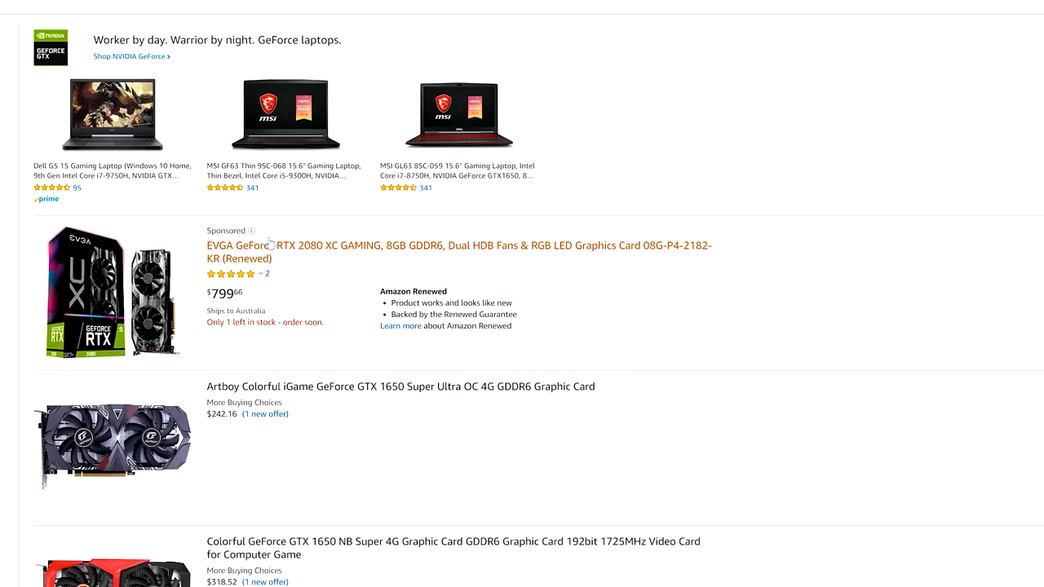
- Scroll through Amazon's GTX 1650 Super cards, then switch to the eBay gtx 1650 tab
scroll("down", 3)
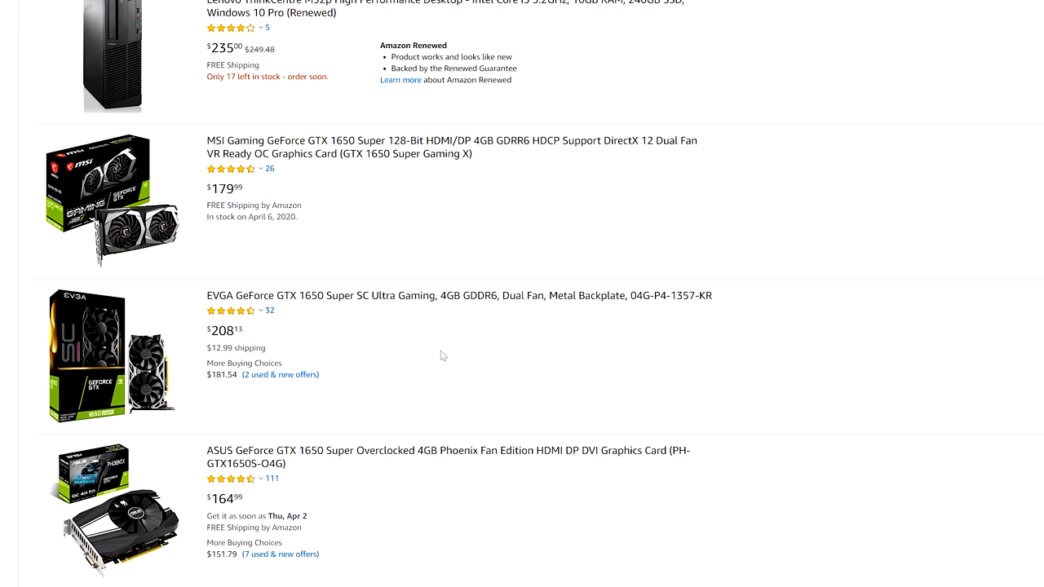
scroll("down", 3)
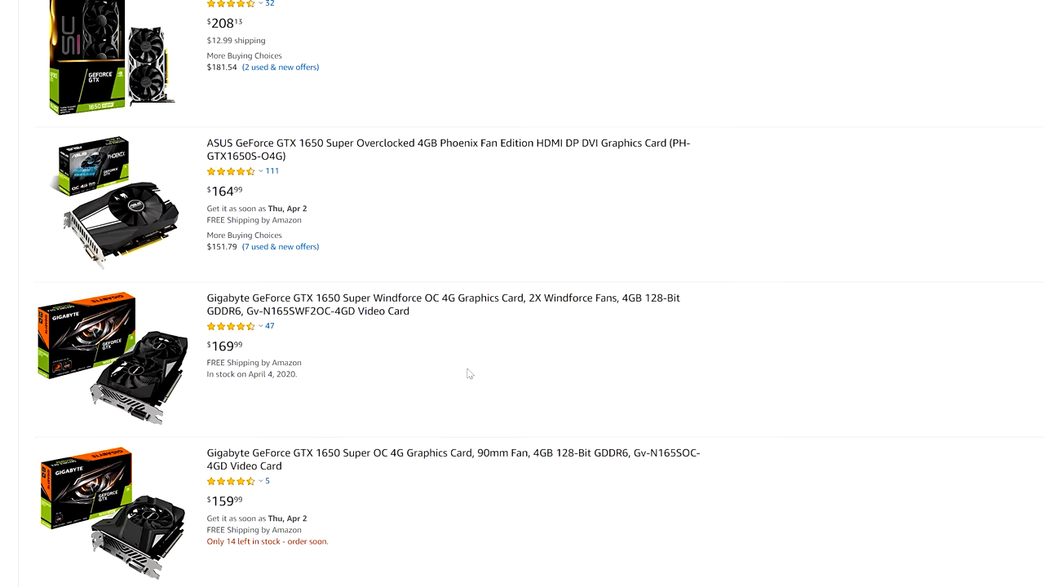
left_click(453, 460)
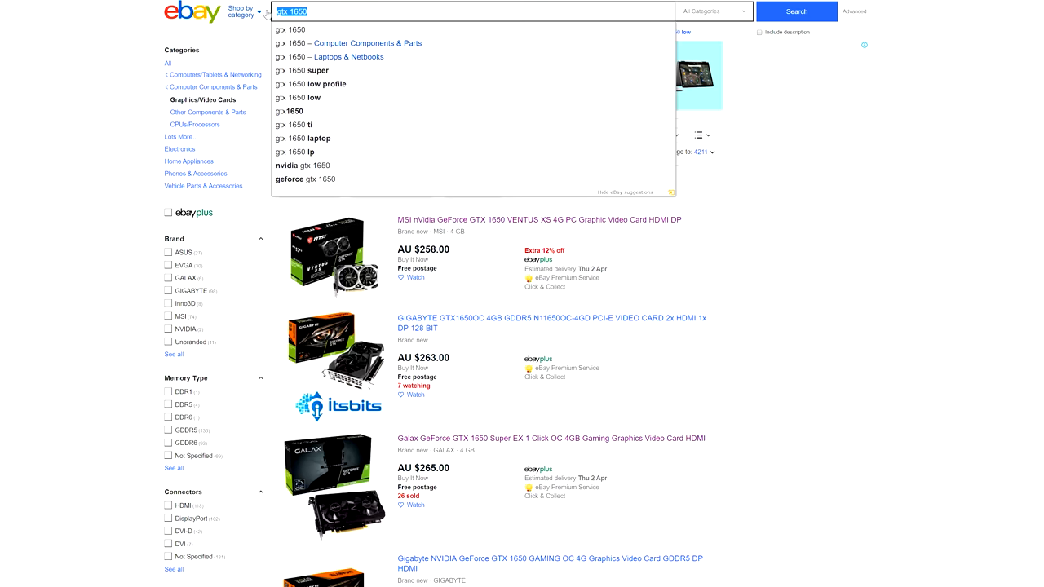
- Search eBay for 'gtx 1660 super' and scroll the results
type("gtx 1660 super")
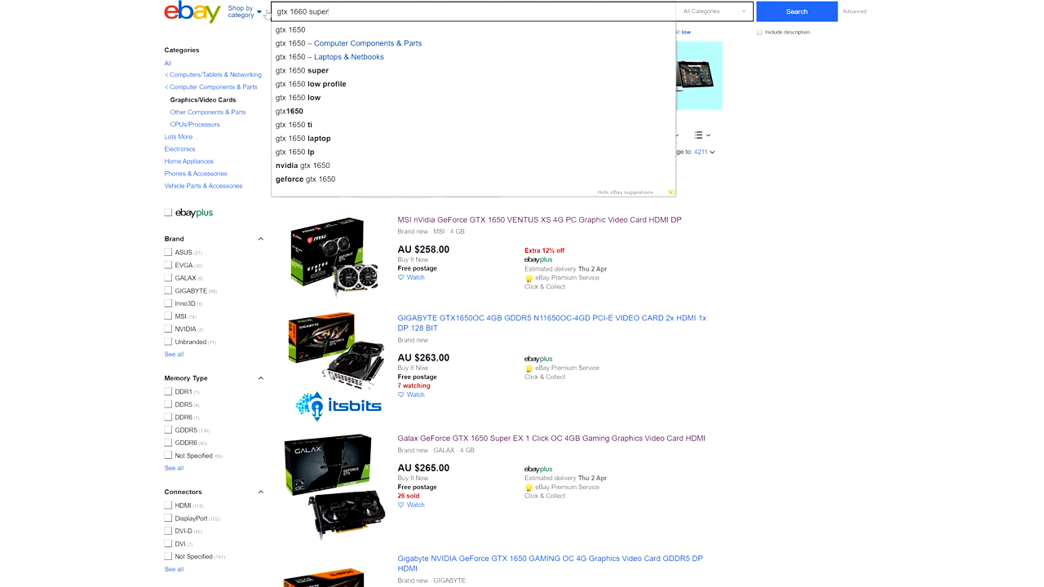
left_click(796, 11)
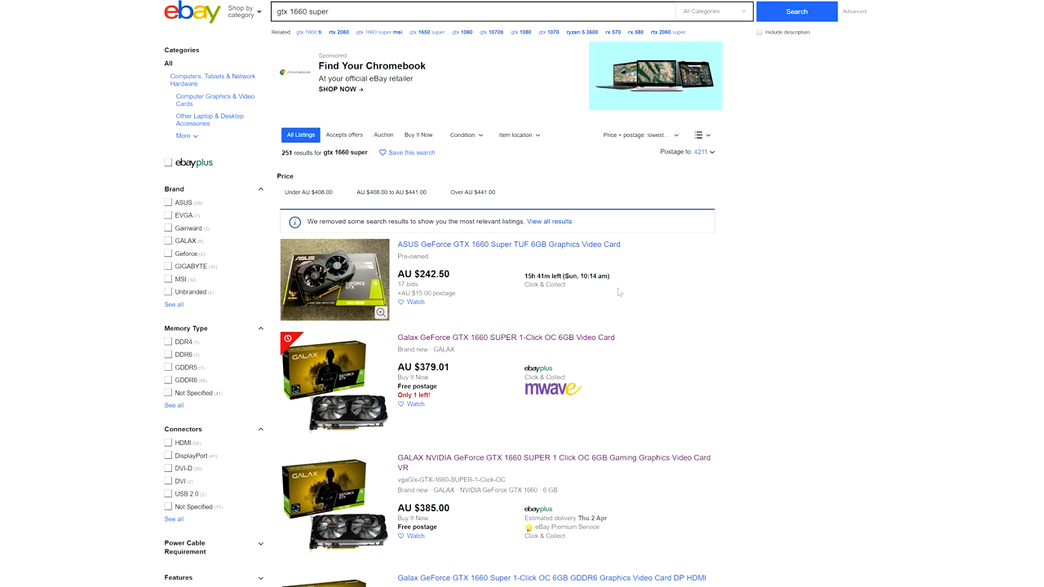
scroll("down", 3)
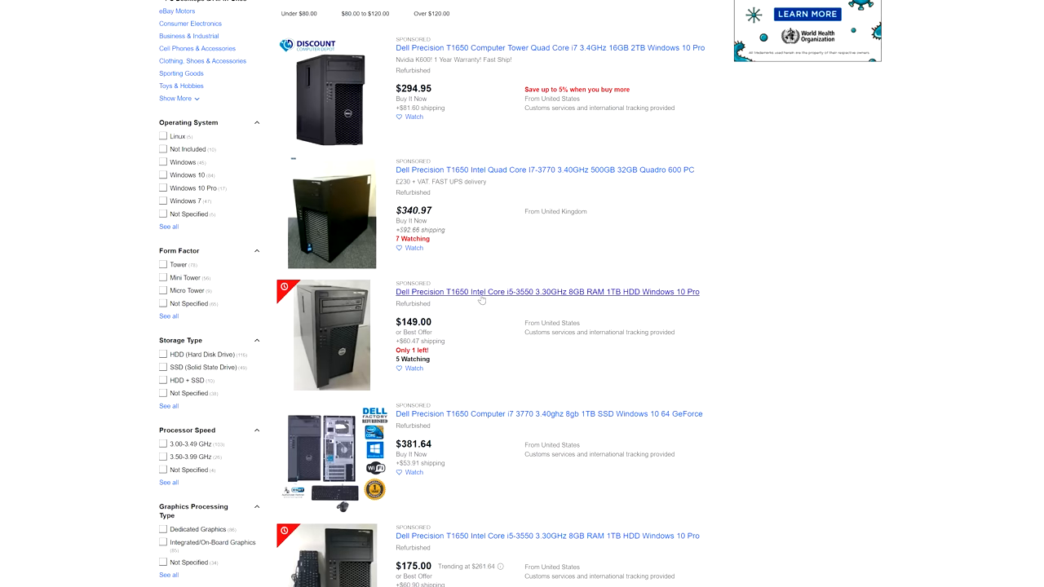
- Open the Dell Precision T1650 i5-3550 listing and view its tower, specs and storage photos
left_click(548, 292)
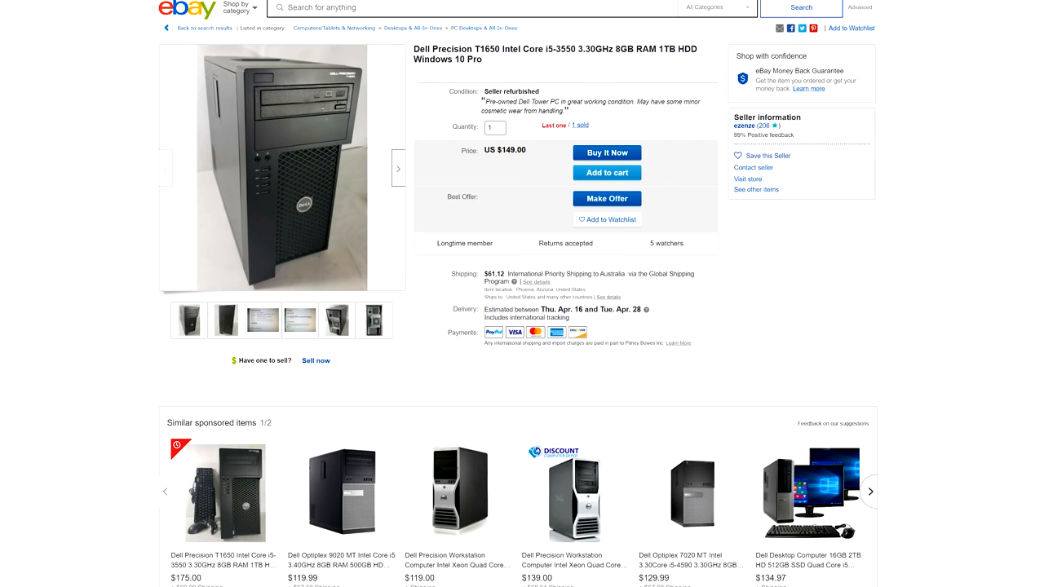
left_click(374, 321)
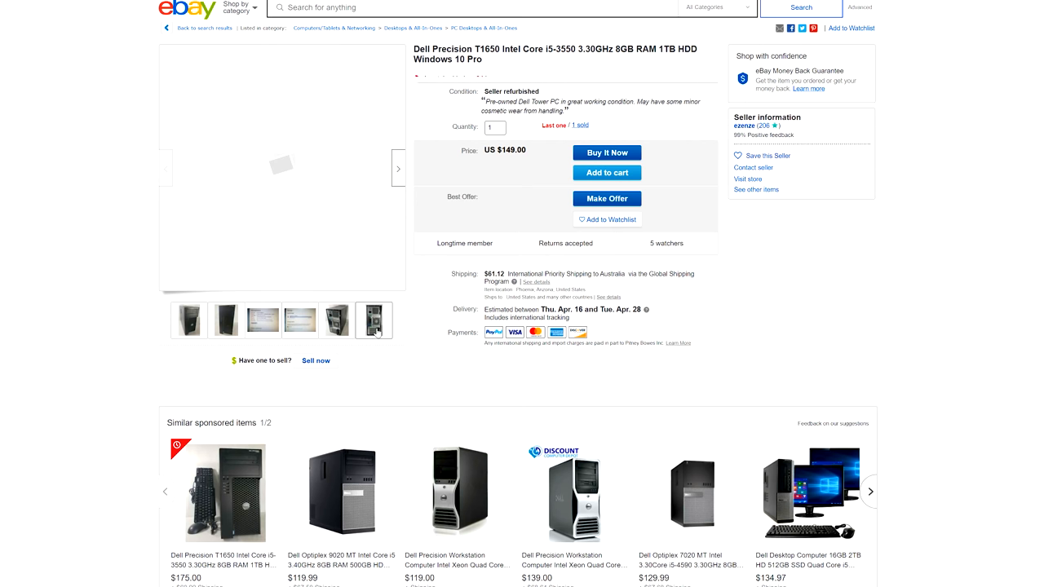
left_click(262, 320)
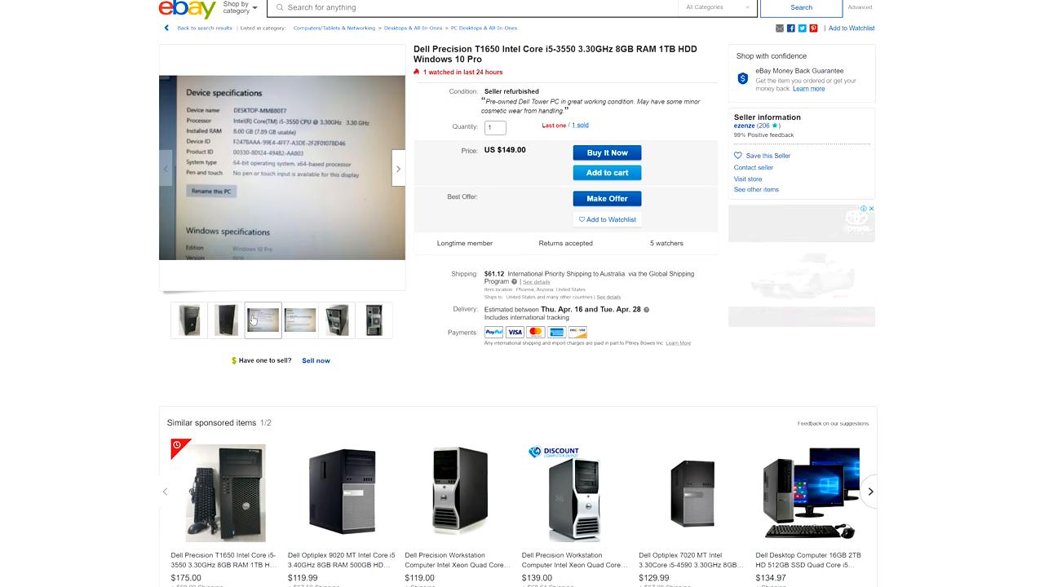
left_click(300, 319)
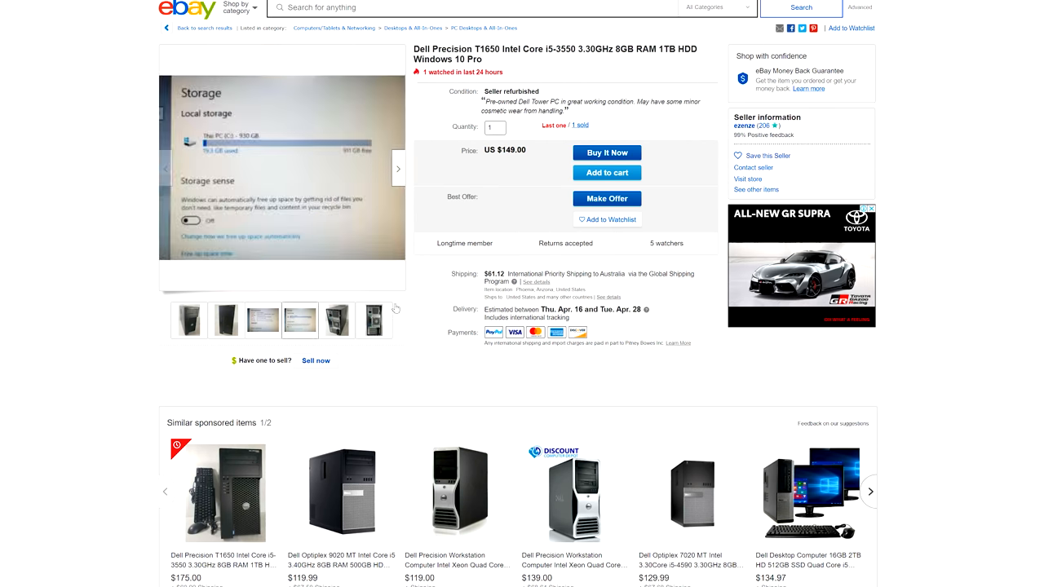
scroll("down", 3)
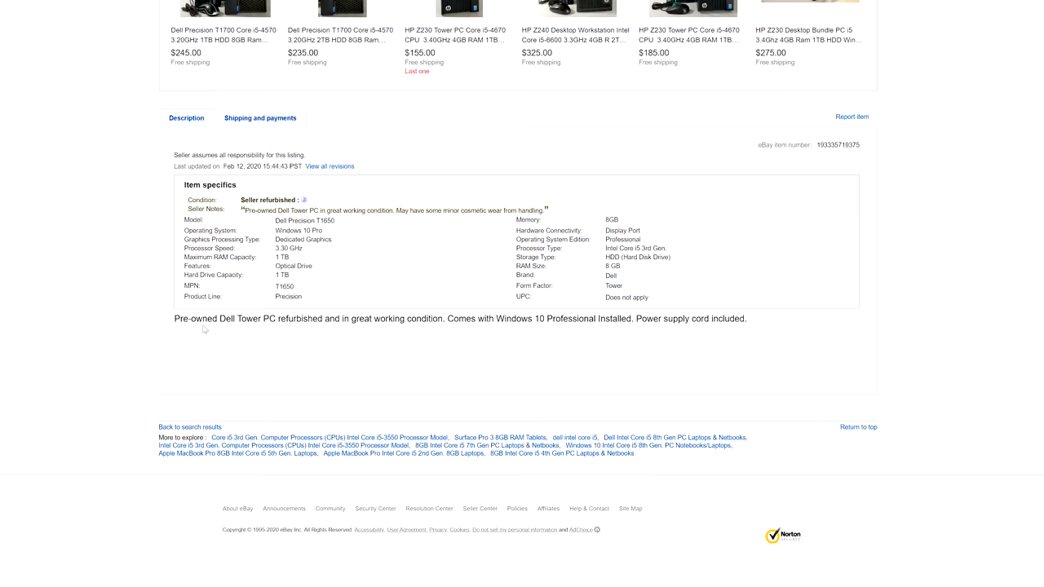
- Bring up the optiplex desktop search results and scroll through them
left_click(190, 426)
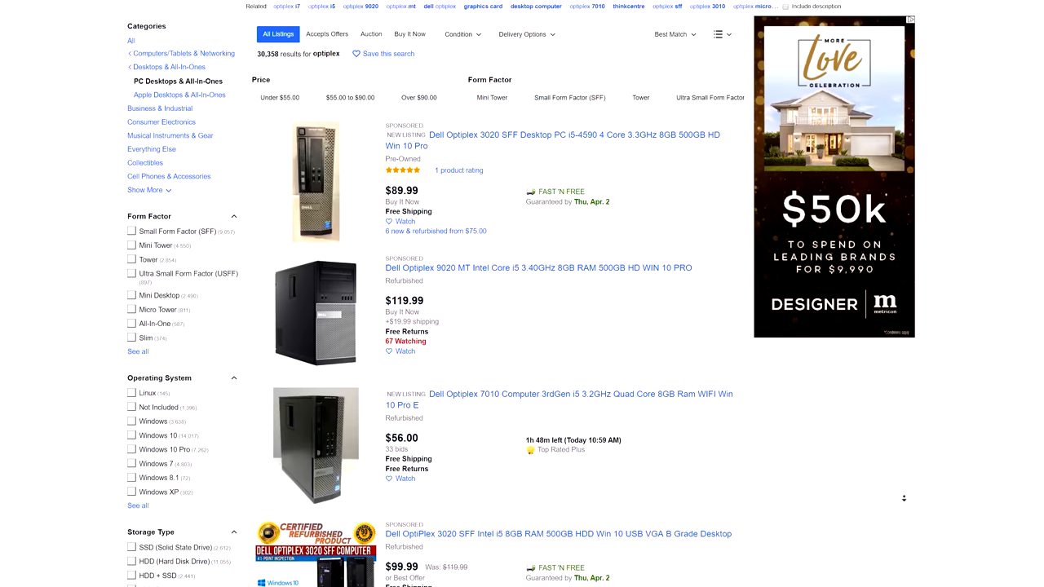
scroll("down", 3)
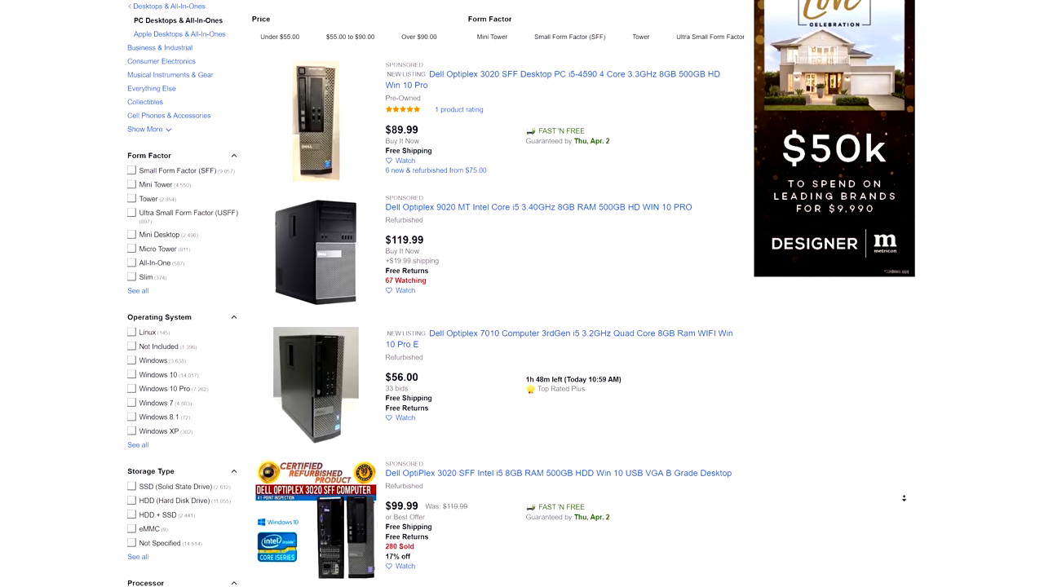
scroll("down", 3)
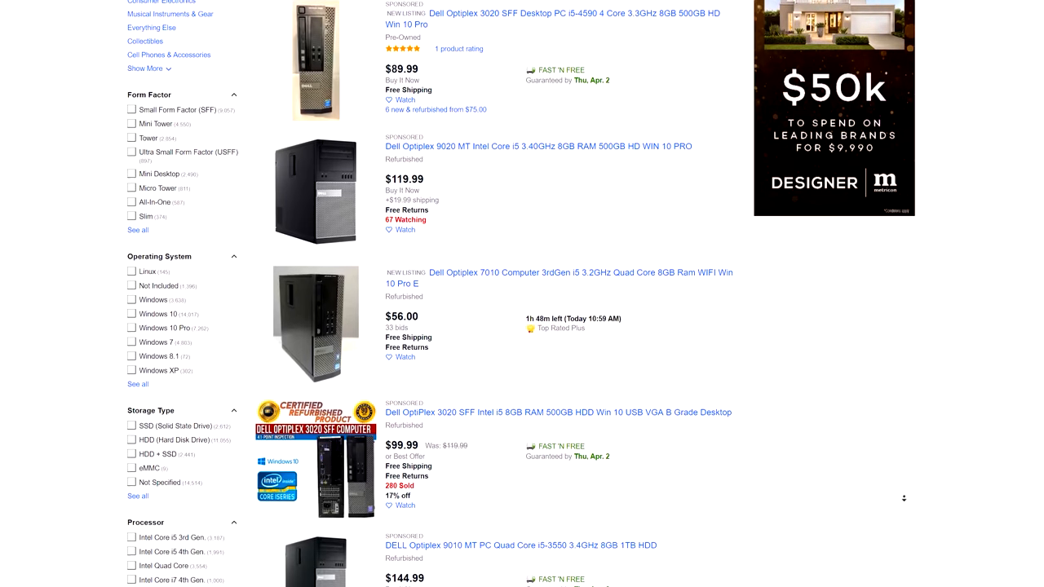
scroll("down", 3)
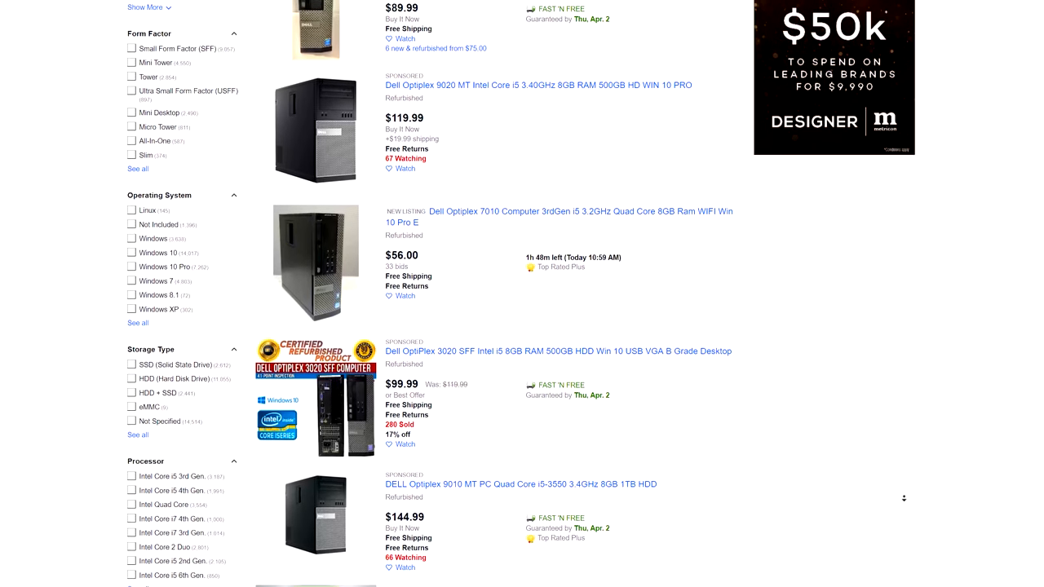
scroll("down", 3)
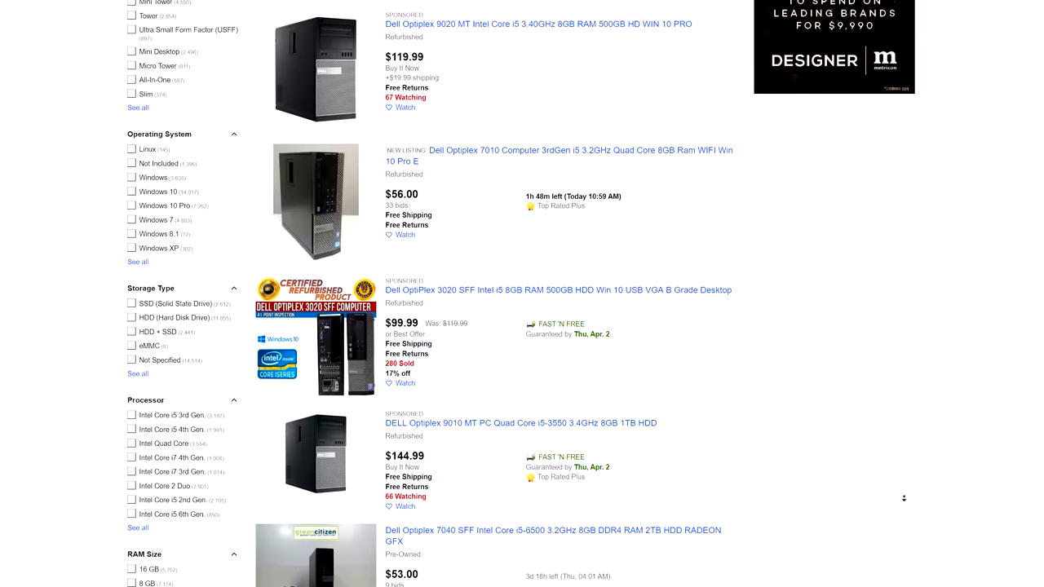
scroll("down", 3)
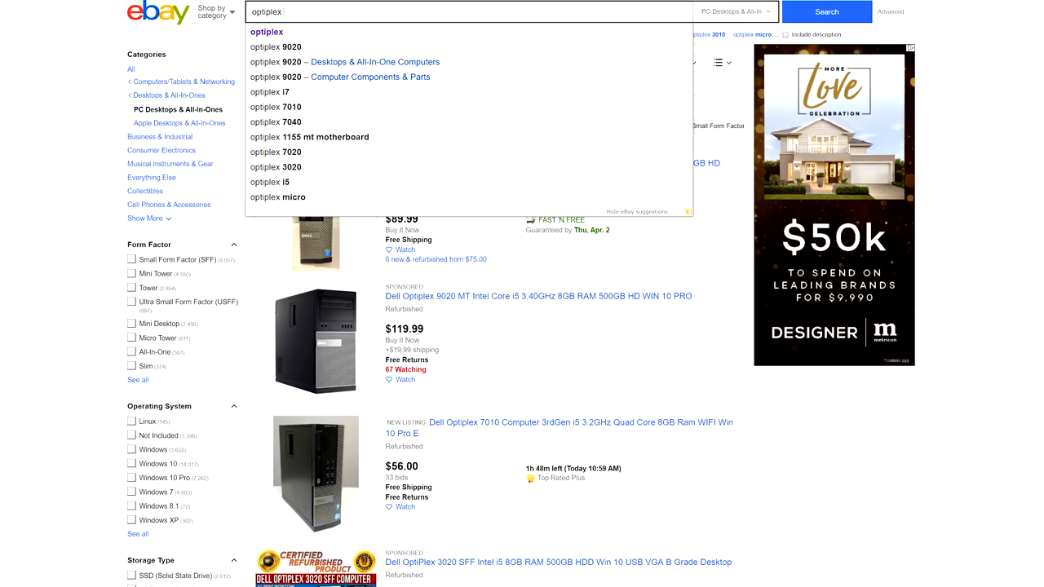
- Search optiplex i7, open the HP Z420 E5-1620 listing and view its interior photo
left_click(276, 92)
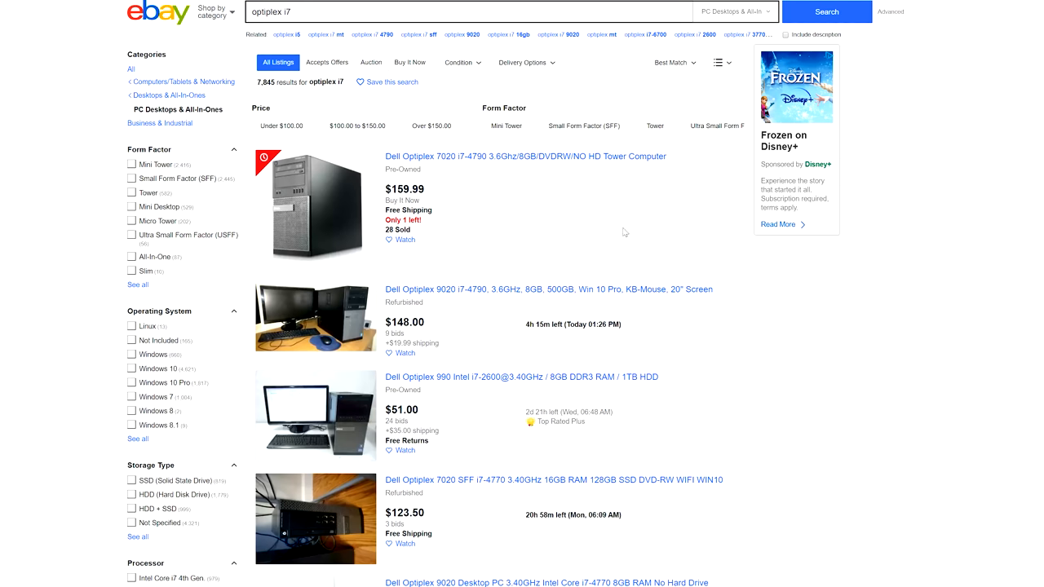
mouse_move(476, 162)
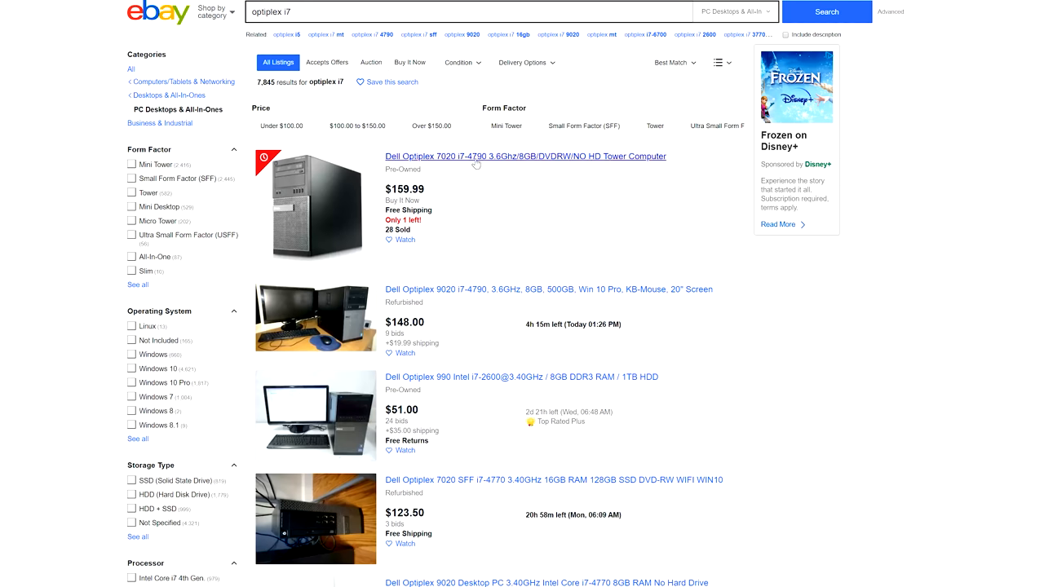
scroll("down", 3)
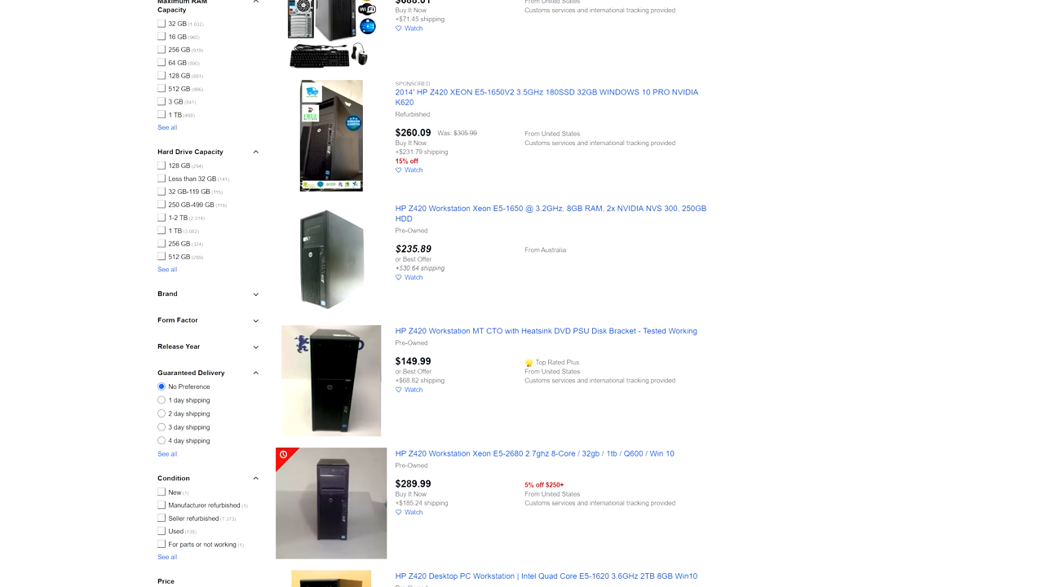
mouse_move(578, 362)
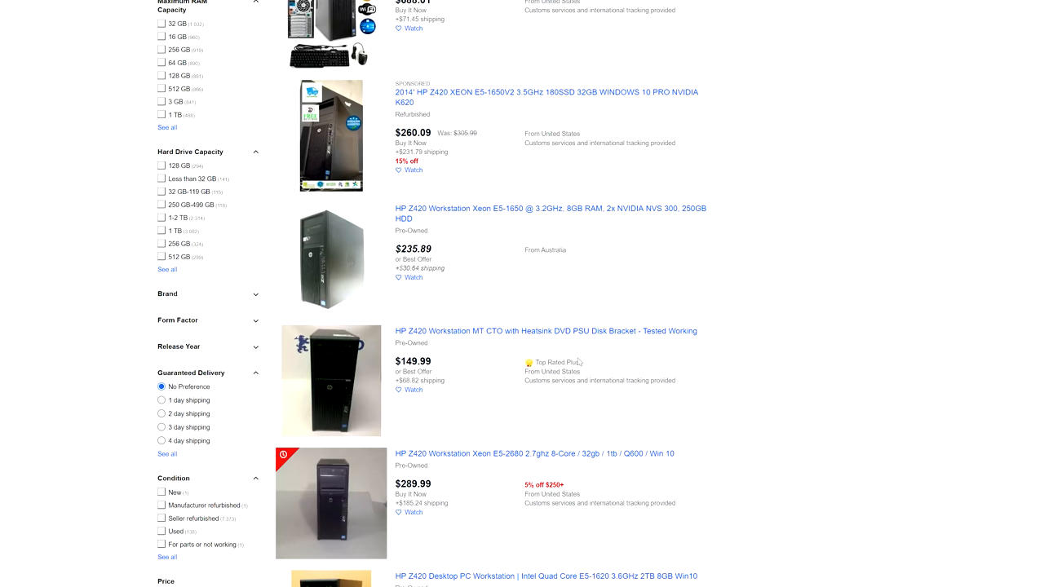
scroll("down", 3)
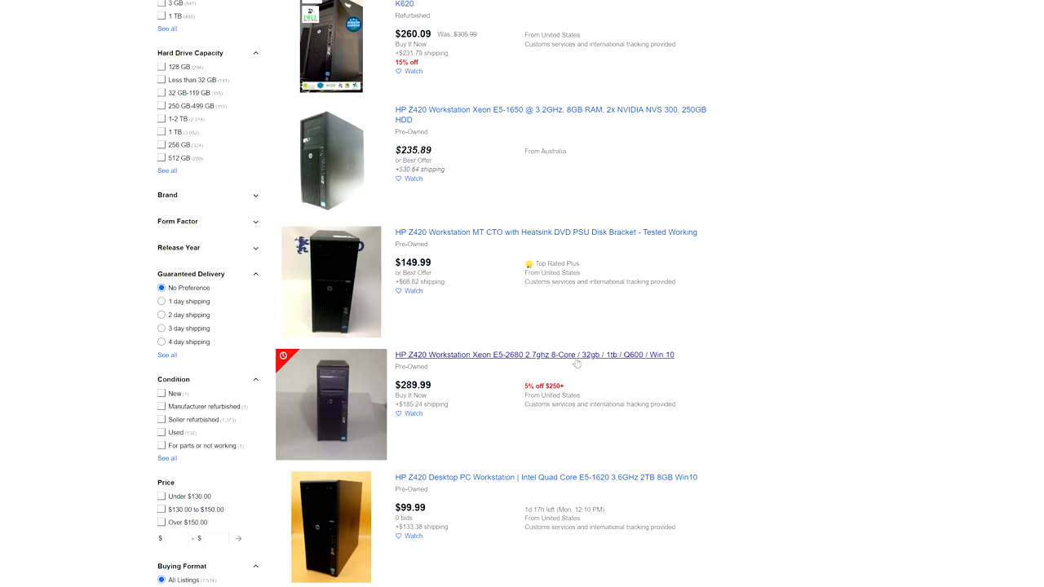
scroll("down", 3)
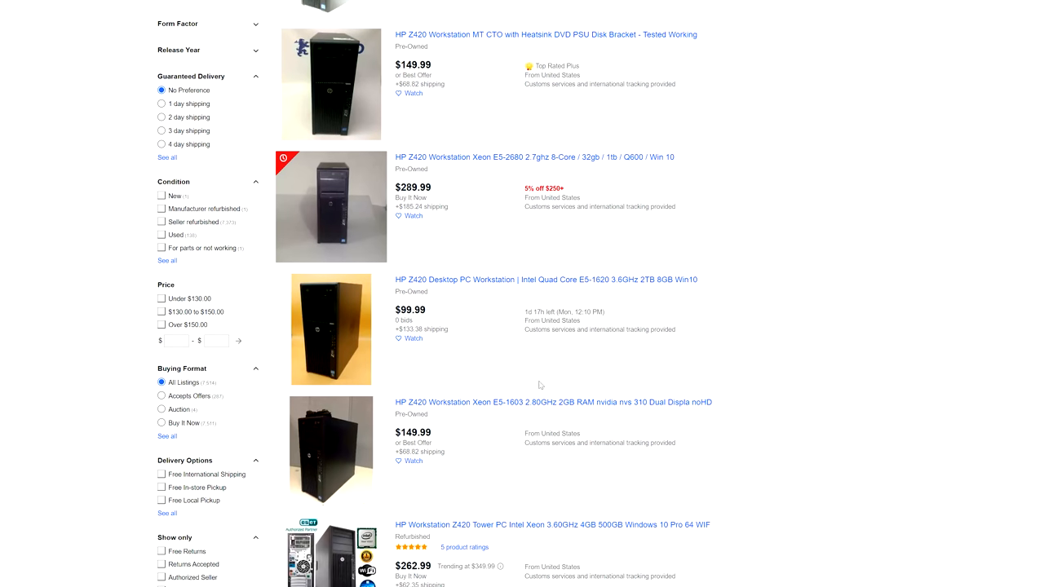
mouse_move(464, 280)
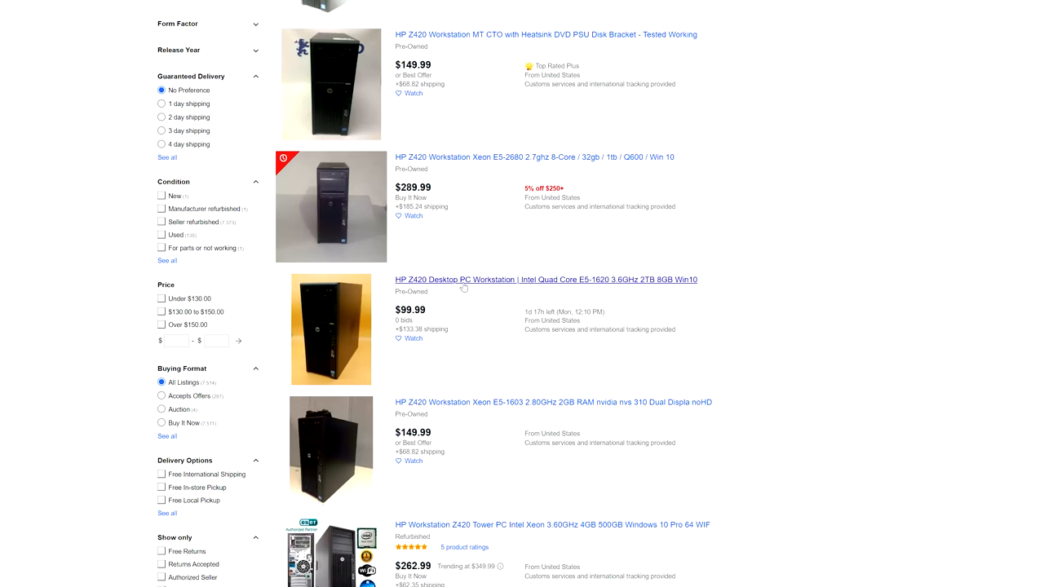
left_click(545, 280)
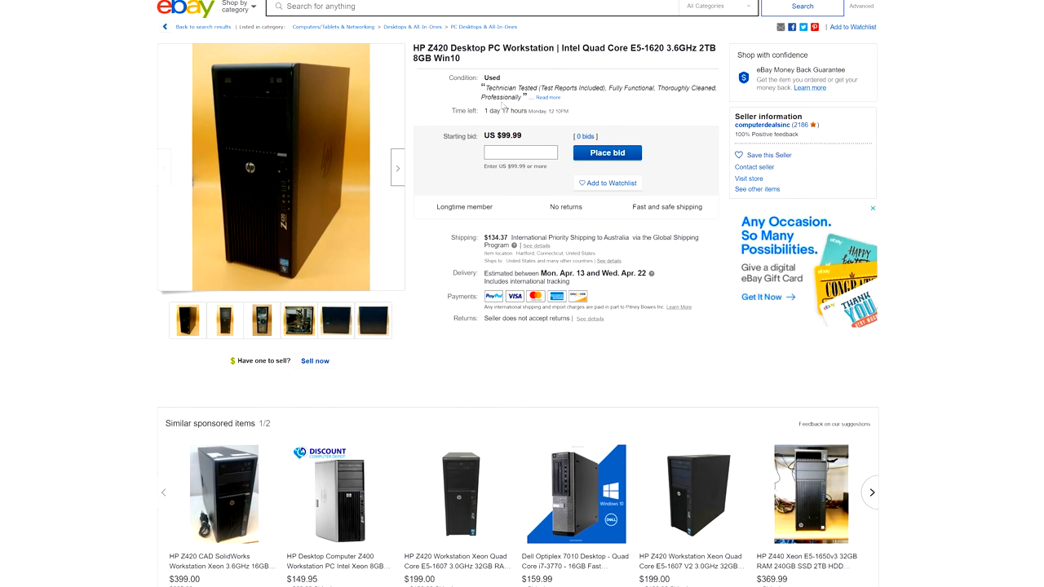
left_click(298, 319)
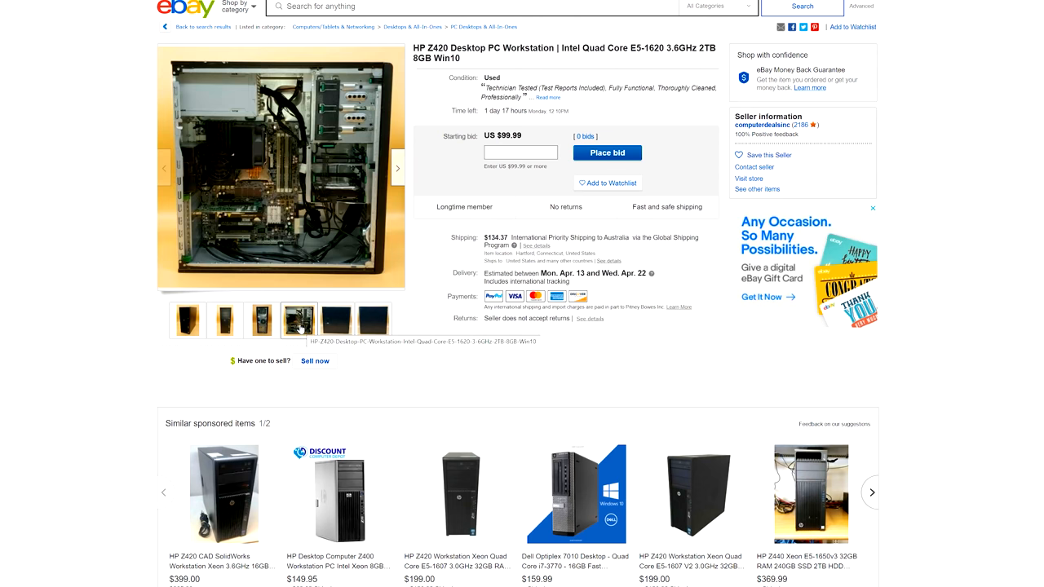